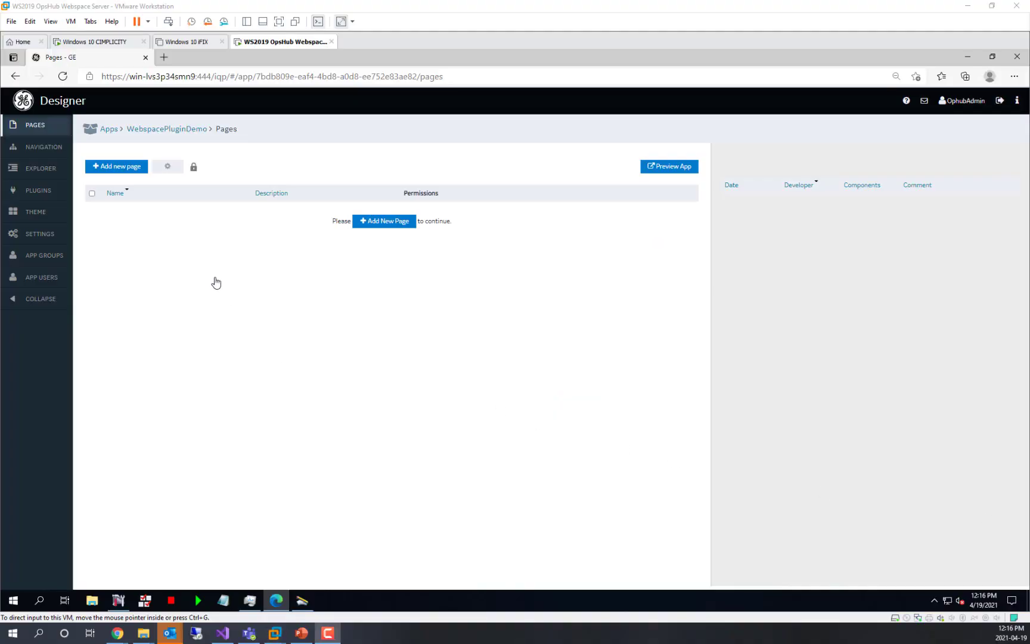
mouse_move(157, 141)
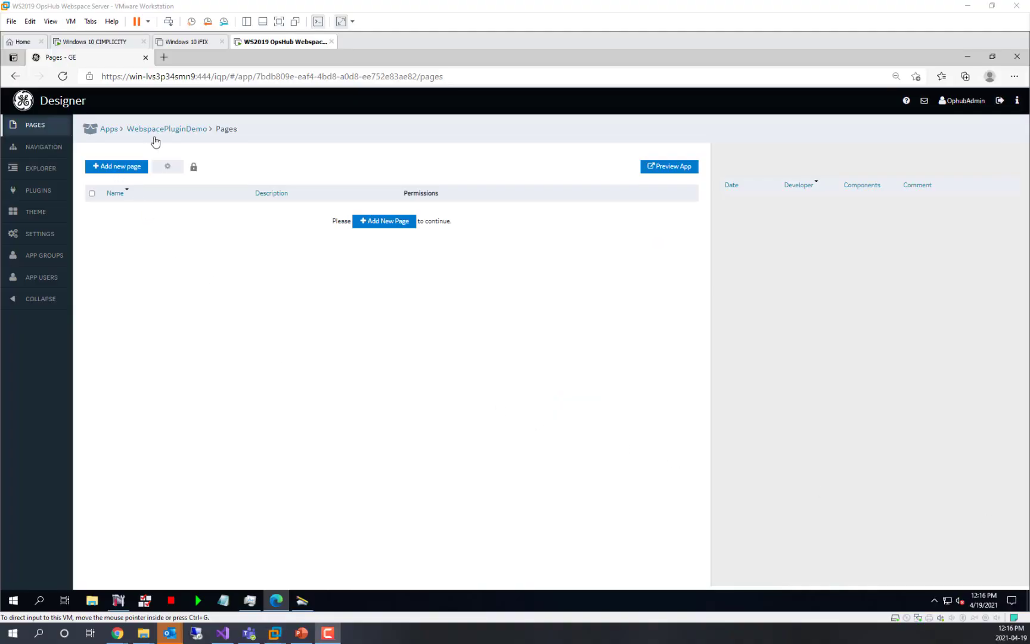
mouse_move(73, 138)
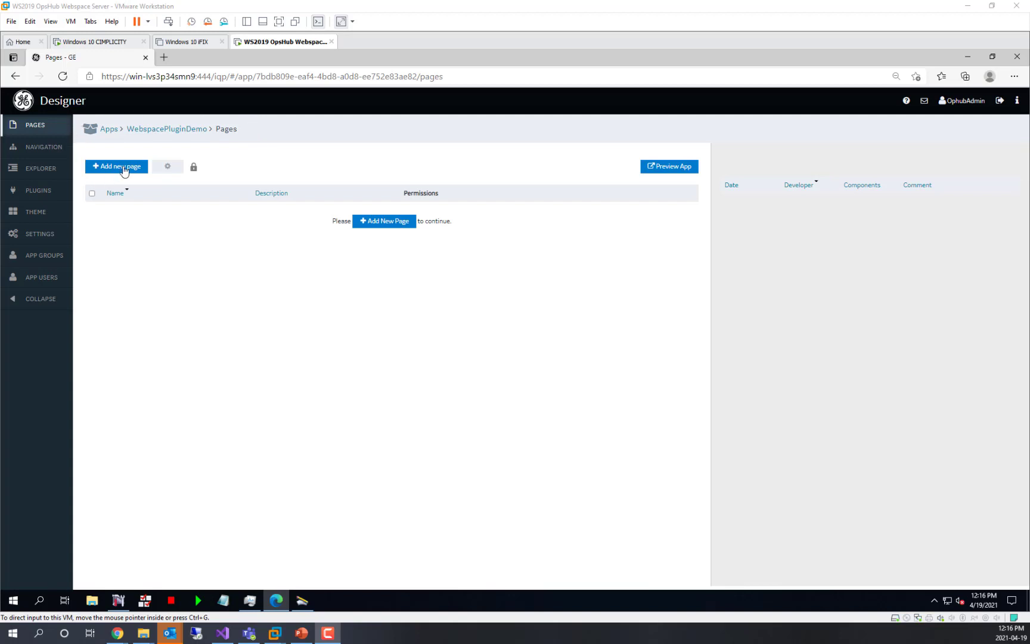
mouse_move(276, 353)
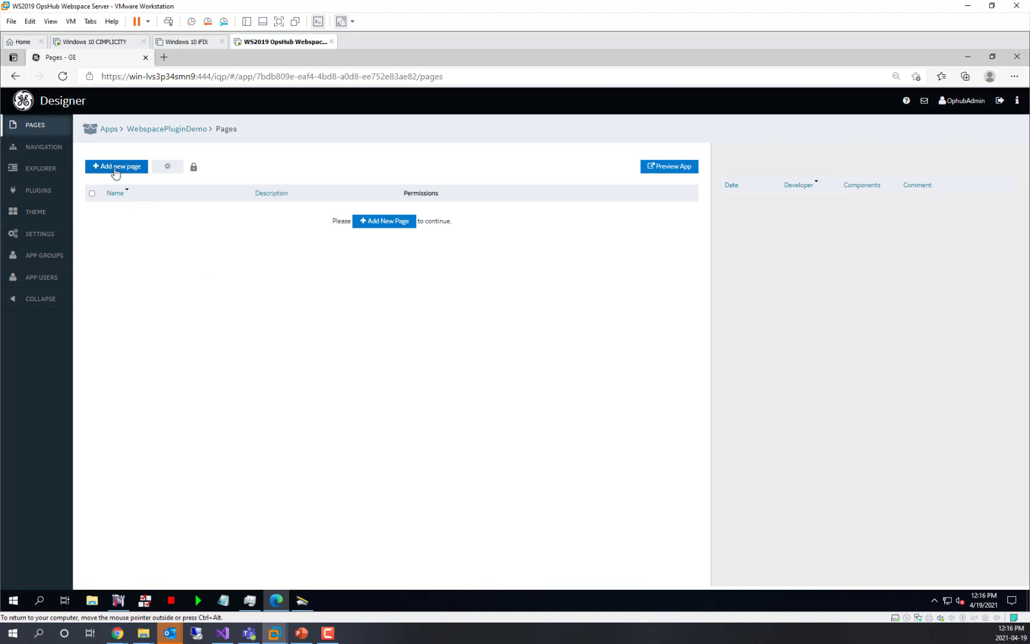
Create a new page named Interactive in the WebspacePluginDemo app
click(116, 166)
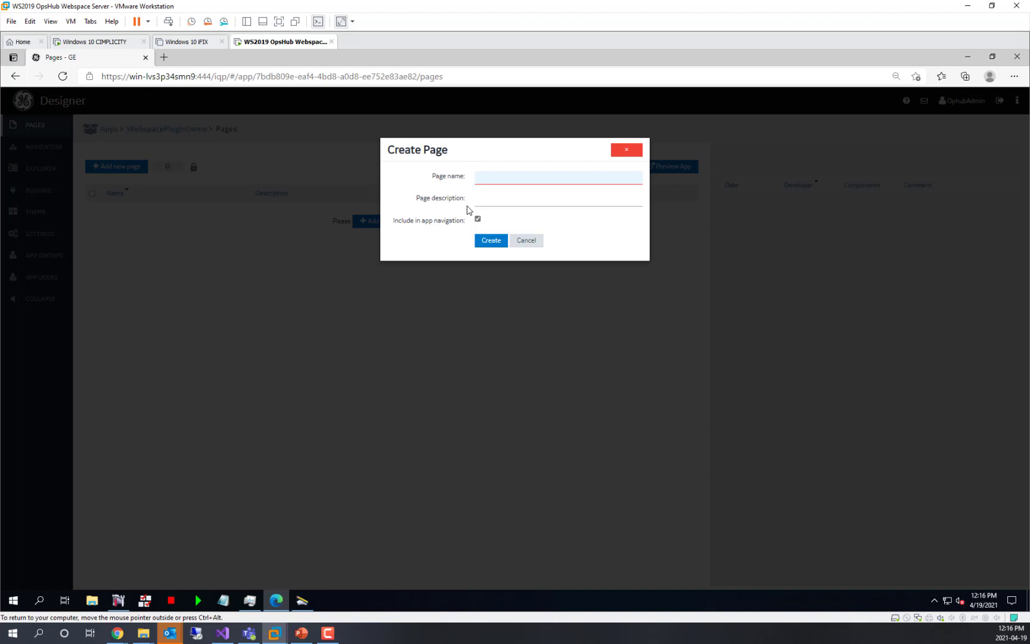
text(Inters)
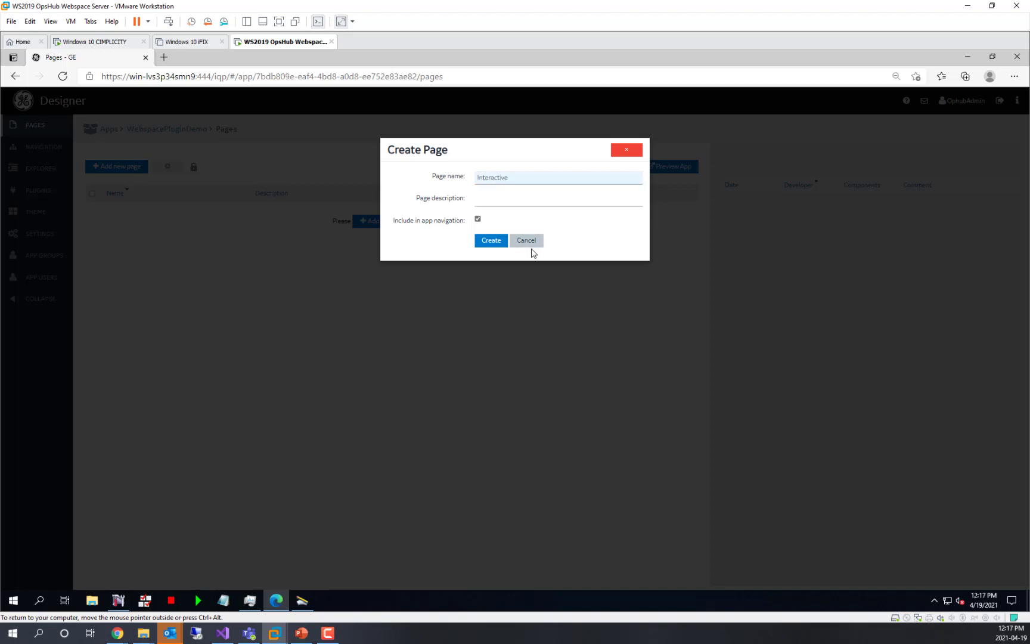
click(490, 241)
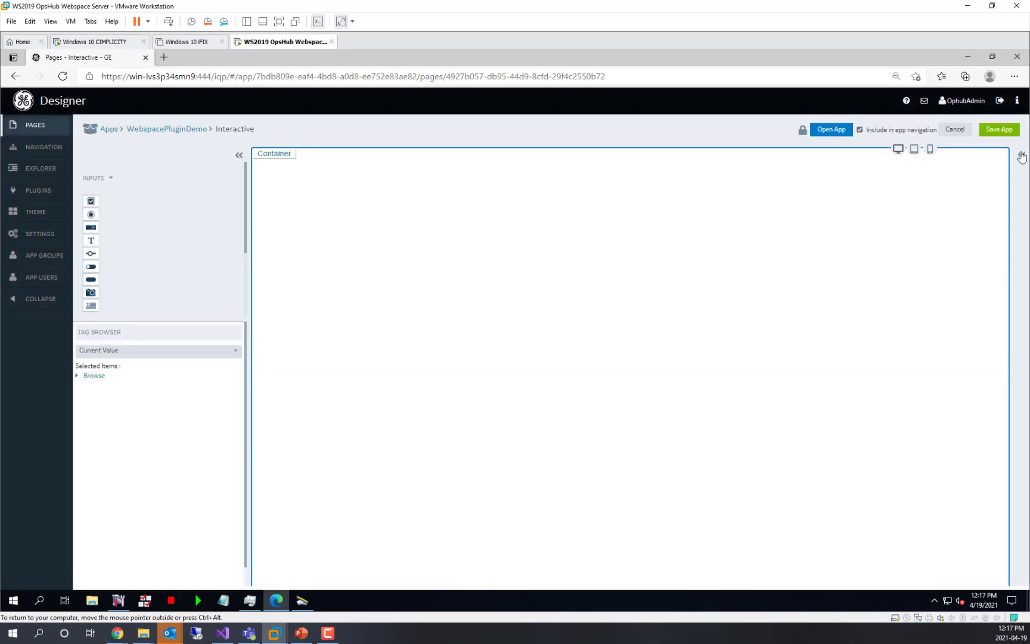
Set the selected container to three columns in its Visual properties
click(1022, 156)
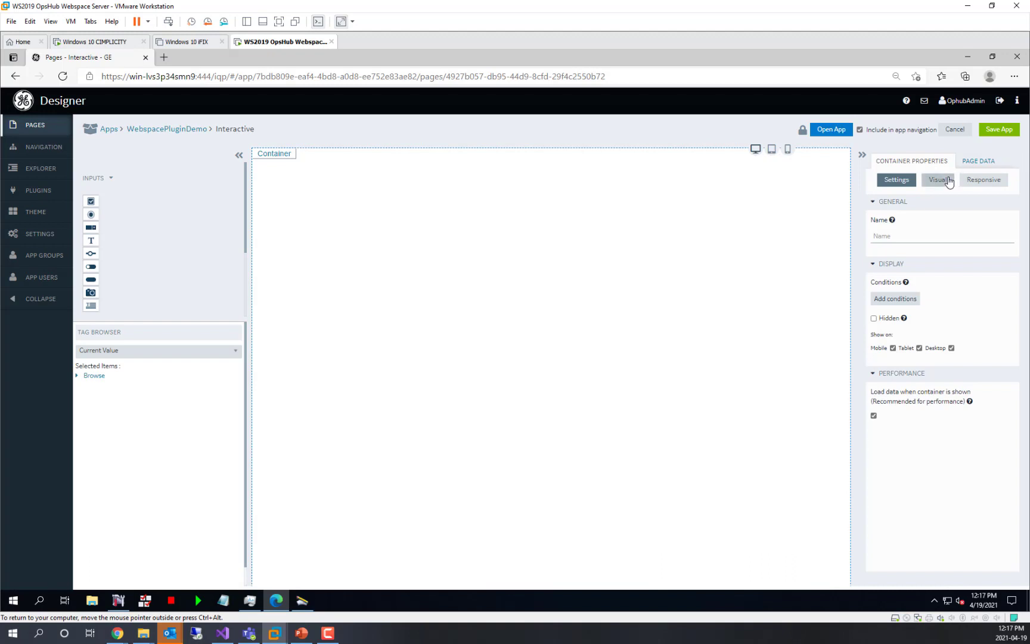
click(938, 179)
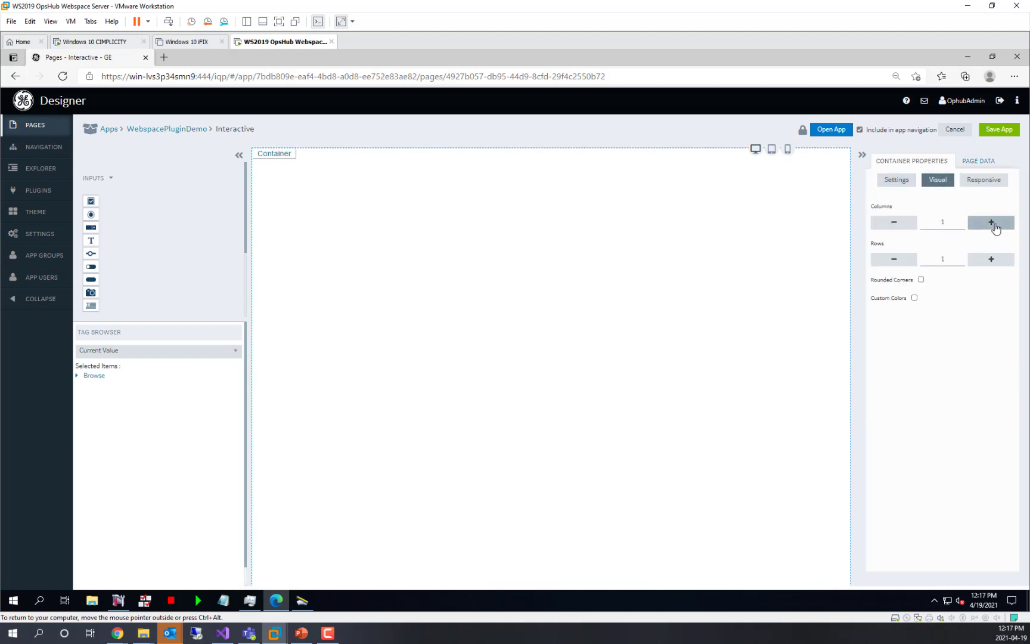
click(991, 222)
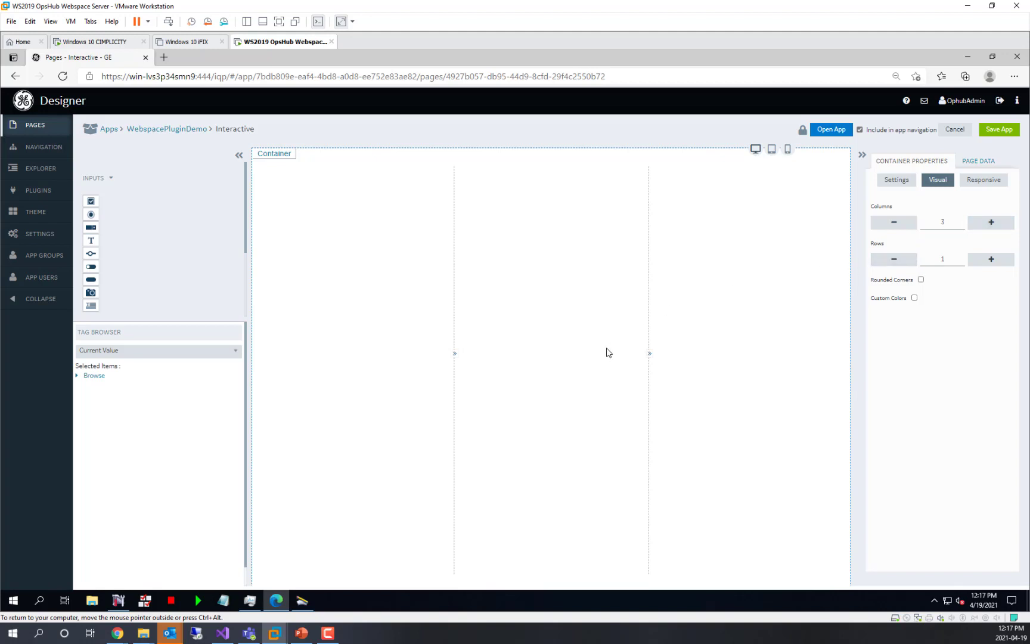
mouse_move(652, 355)
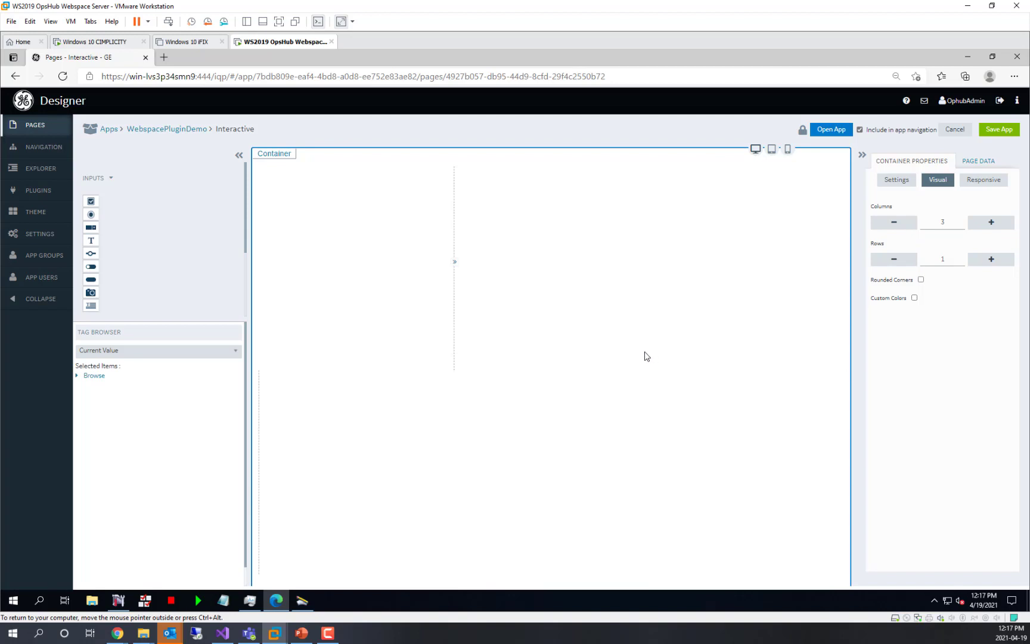
mouse_move(92, 214)
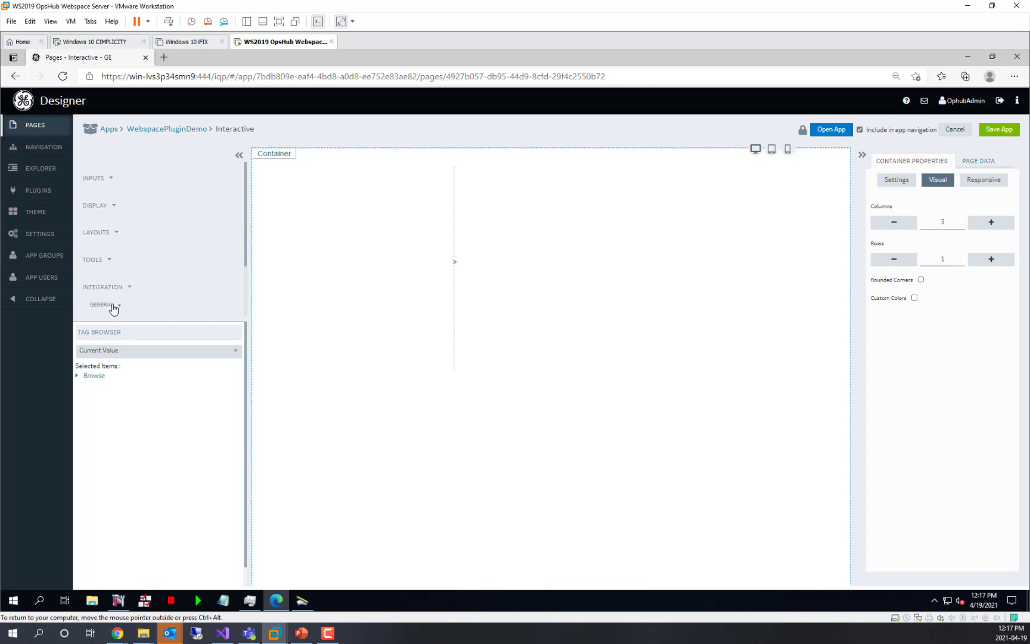
Place the CIMPLICITY Webspace plugin in the middle column and a Map in the left column
click(100, 305)
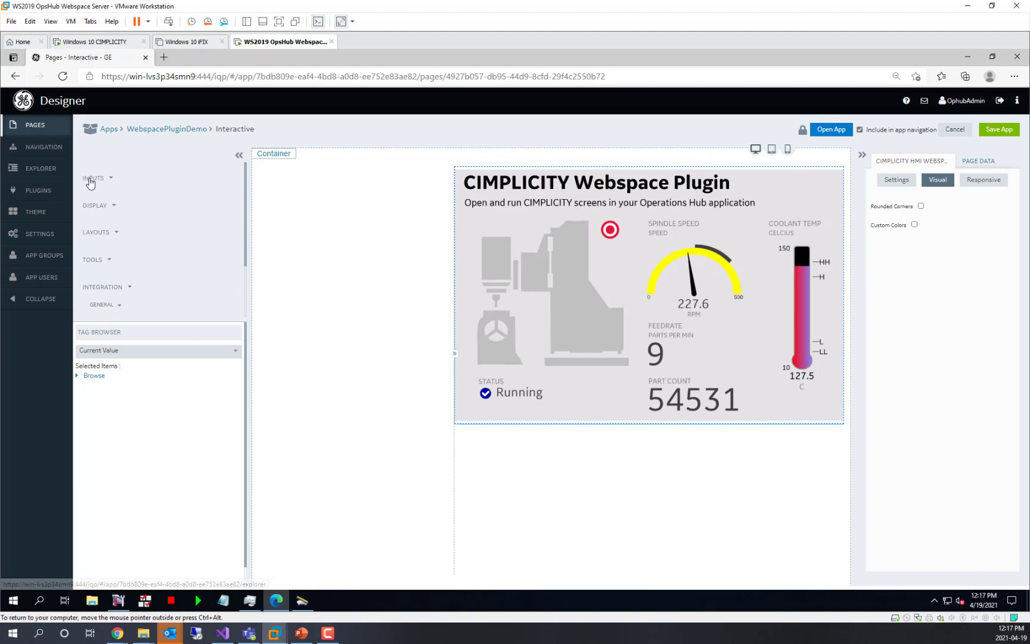
click(93, 178)
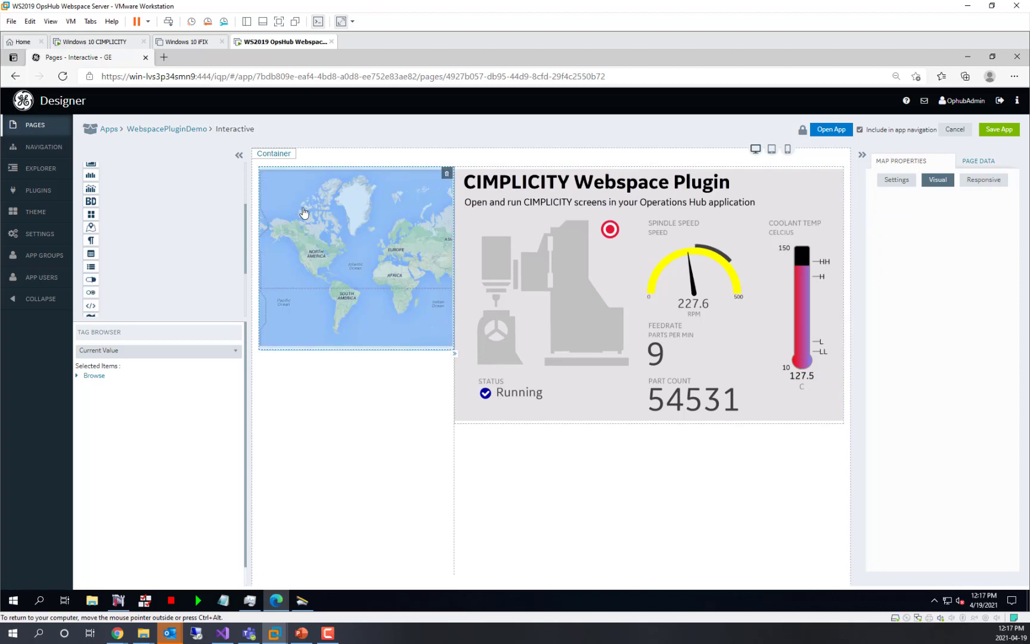
mouse_move(422, 229)
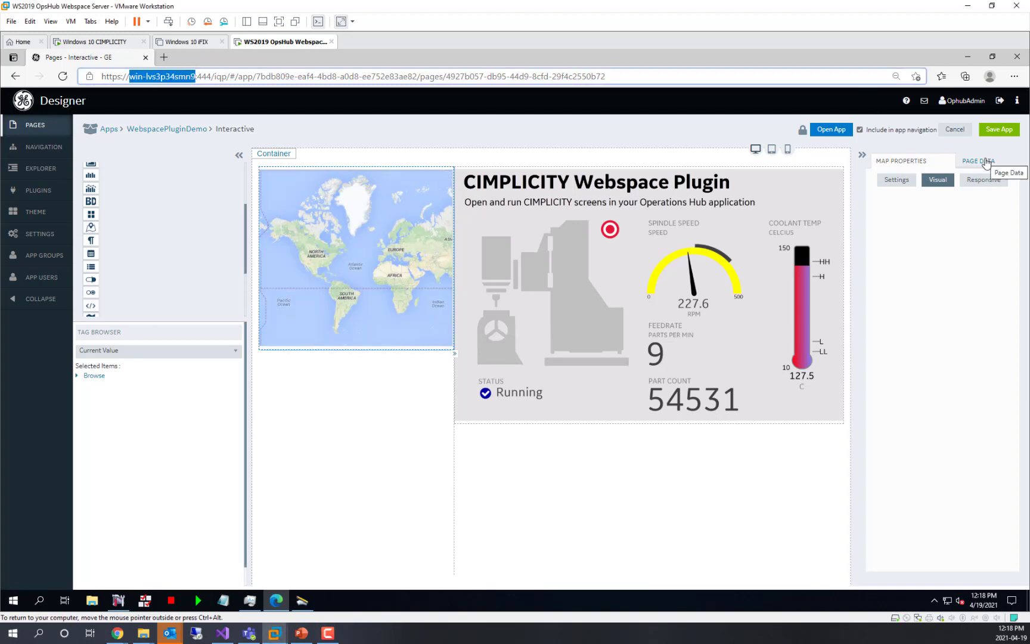
Under Custom Globals, add a String global named WebspaceServer
click(978, 160)
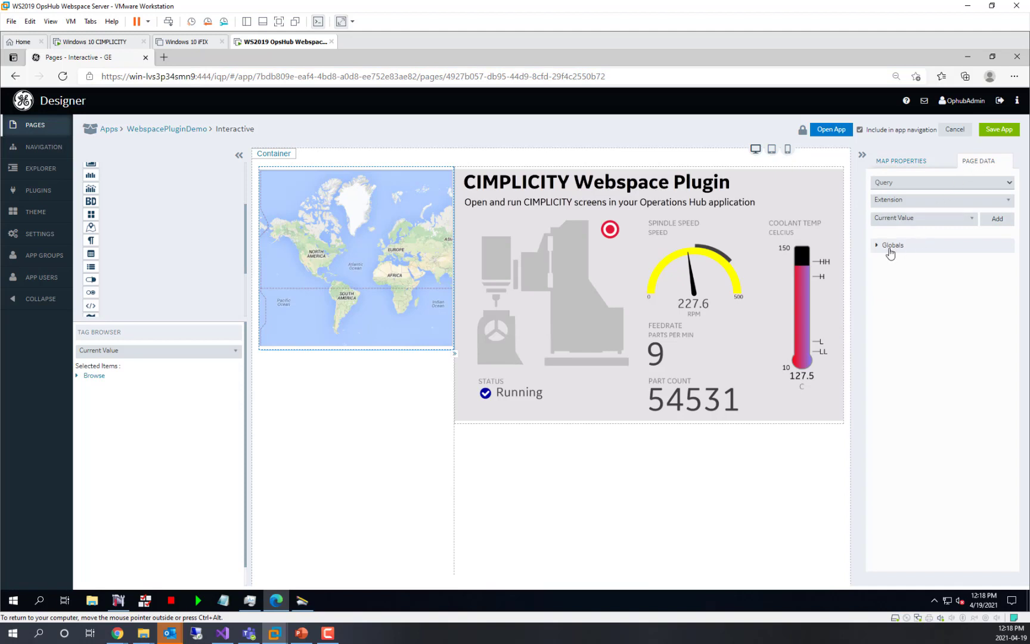
mouse_move(879, 250)
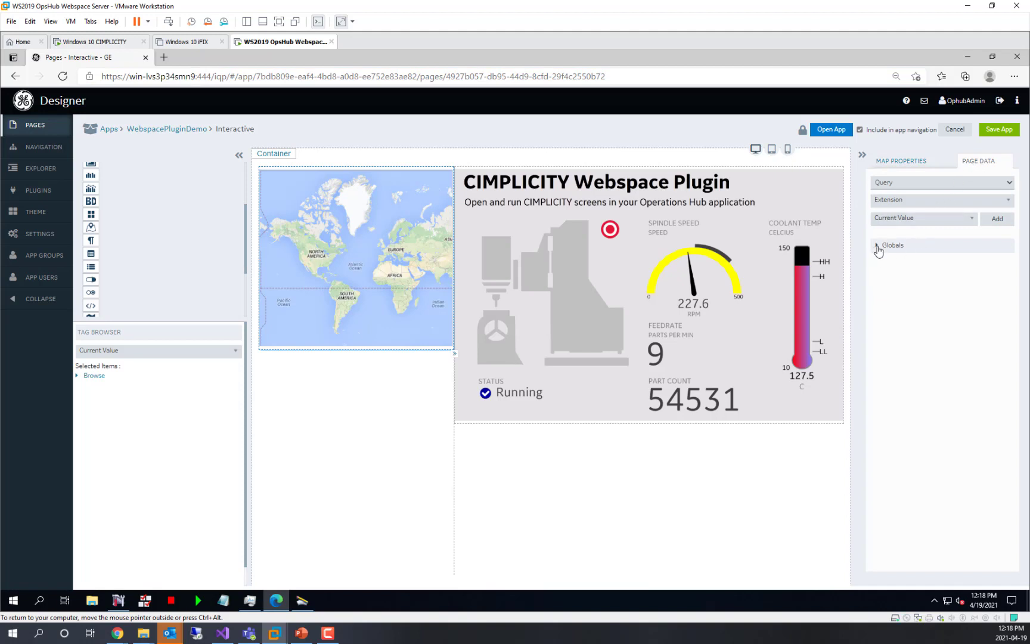
click(879, 245)
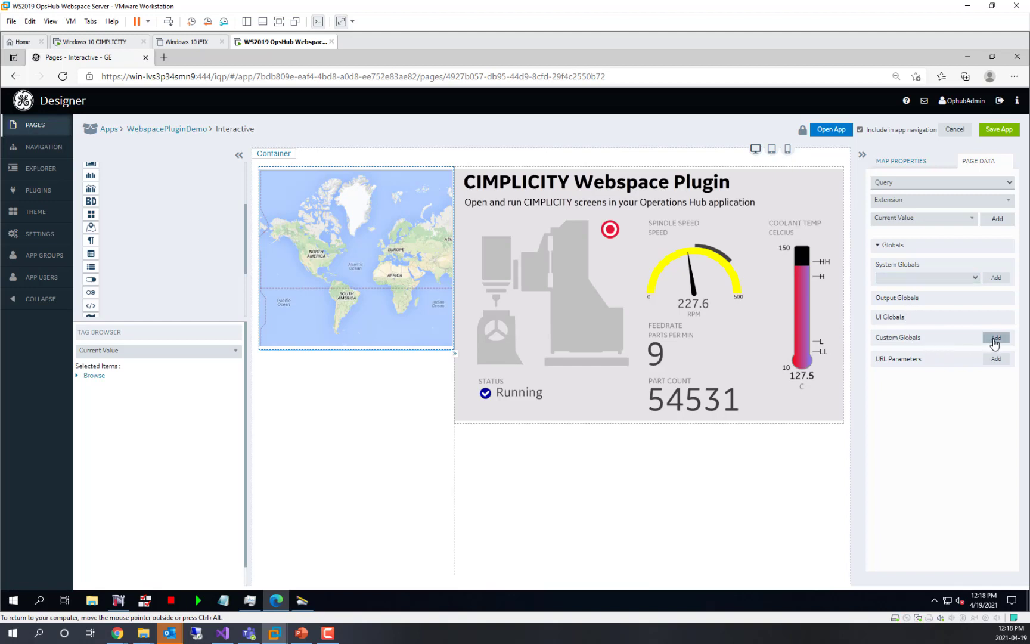
click(994, 338)
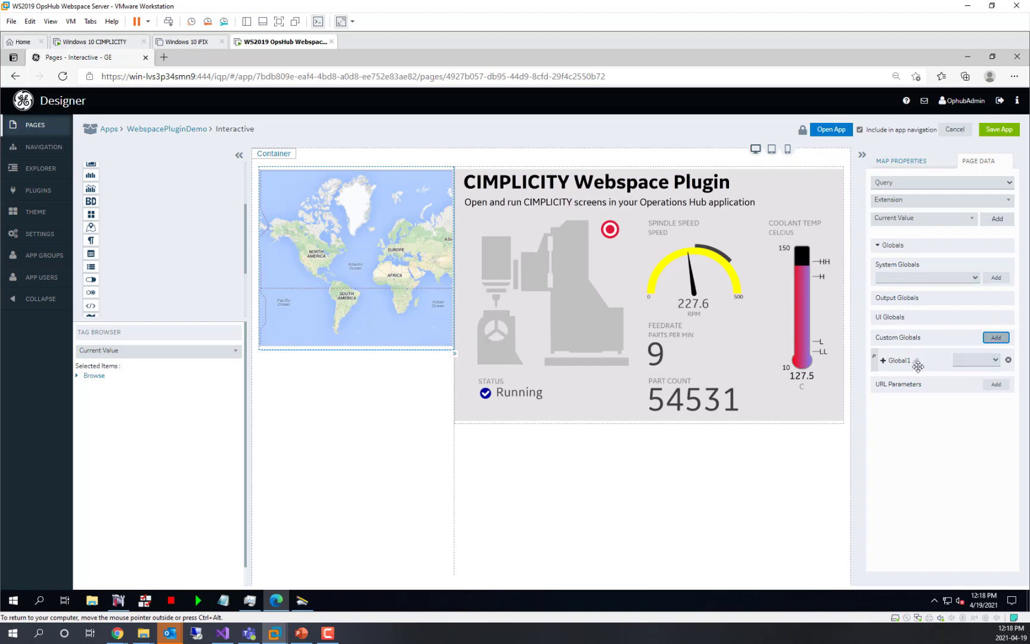
click(901, 359)
text(WebspaceServer)
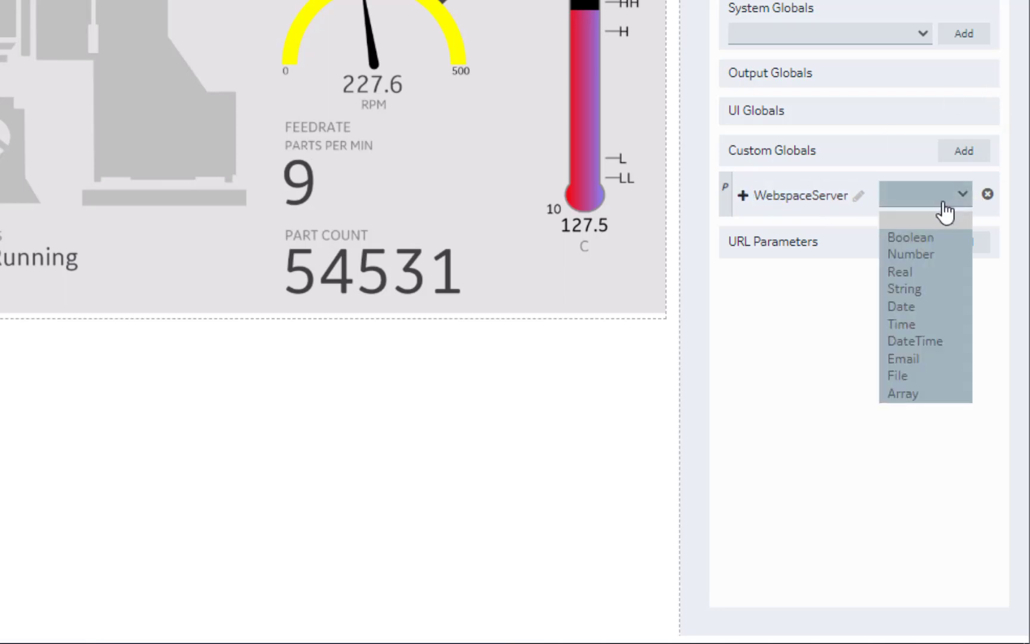
click(904, 289)
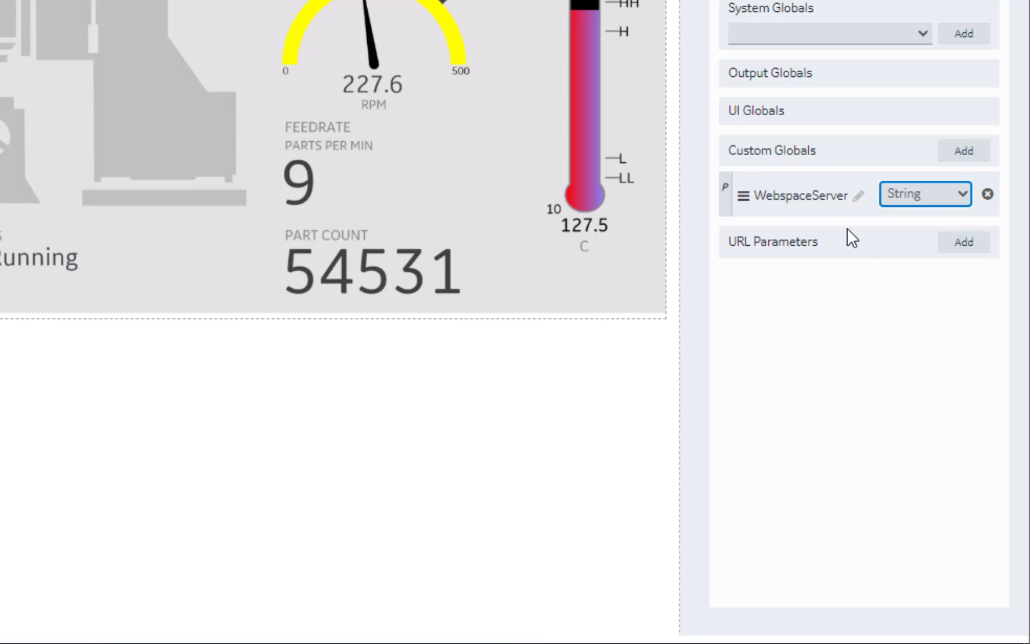
mouse_move(926, 192)
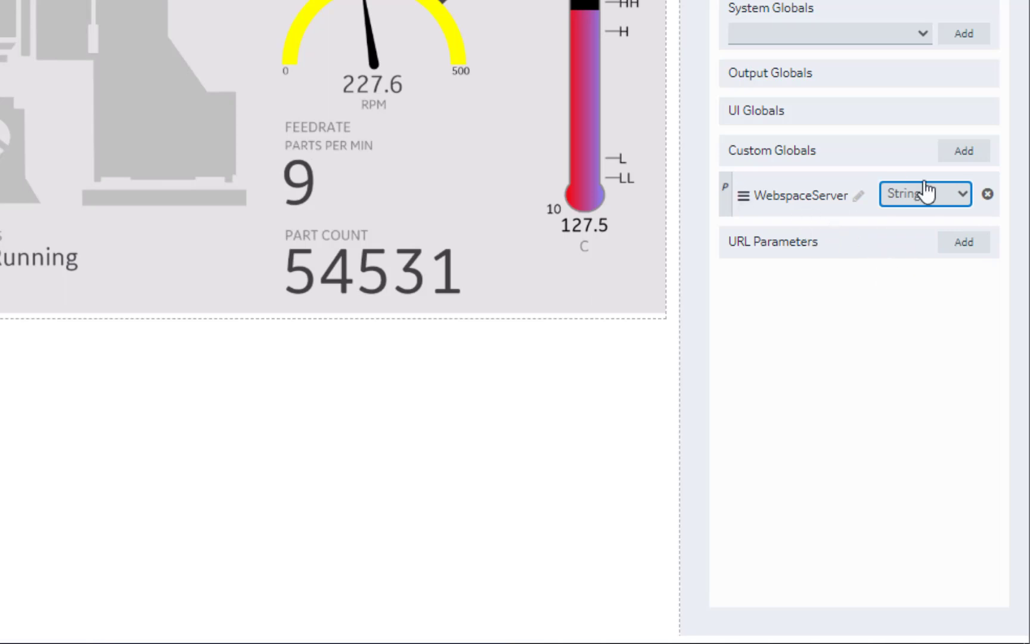
Add a second String custom global named ScreenName
click(964, 150)
text(Screen)
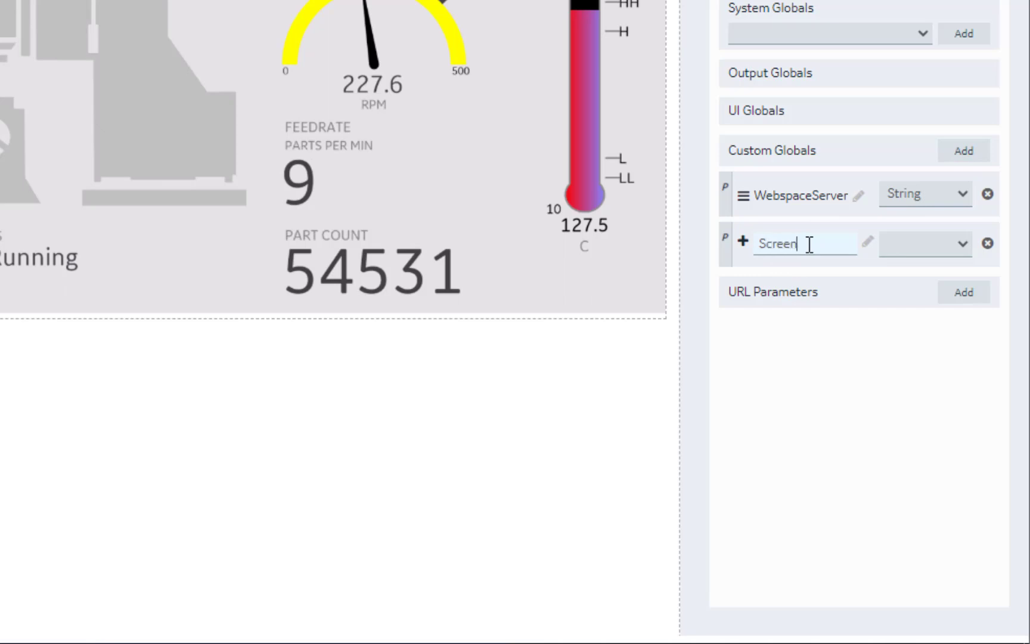
text(Name)
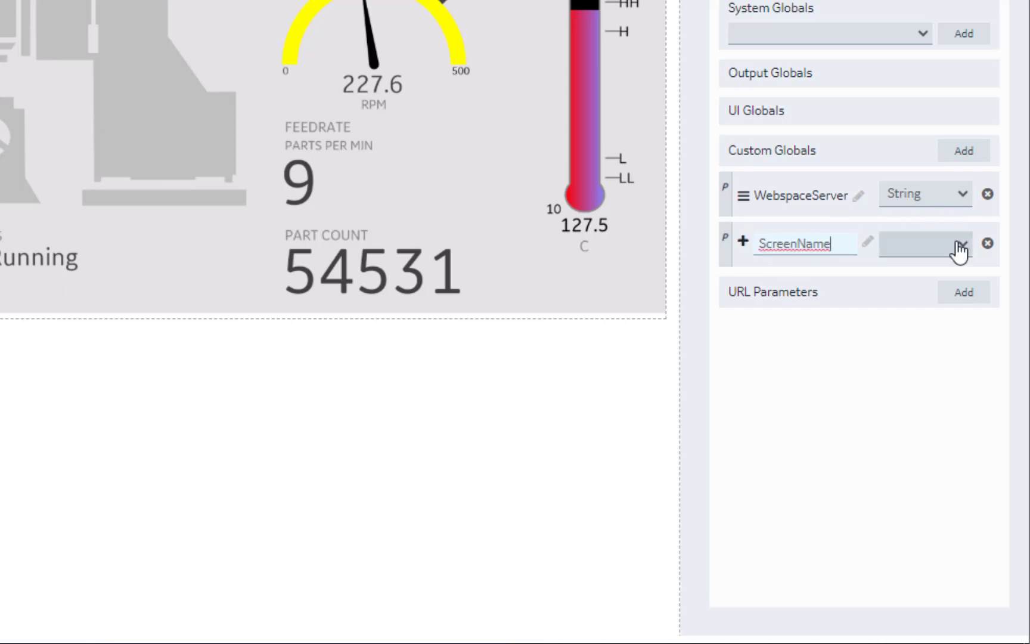
click(924, 243)
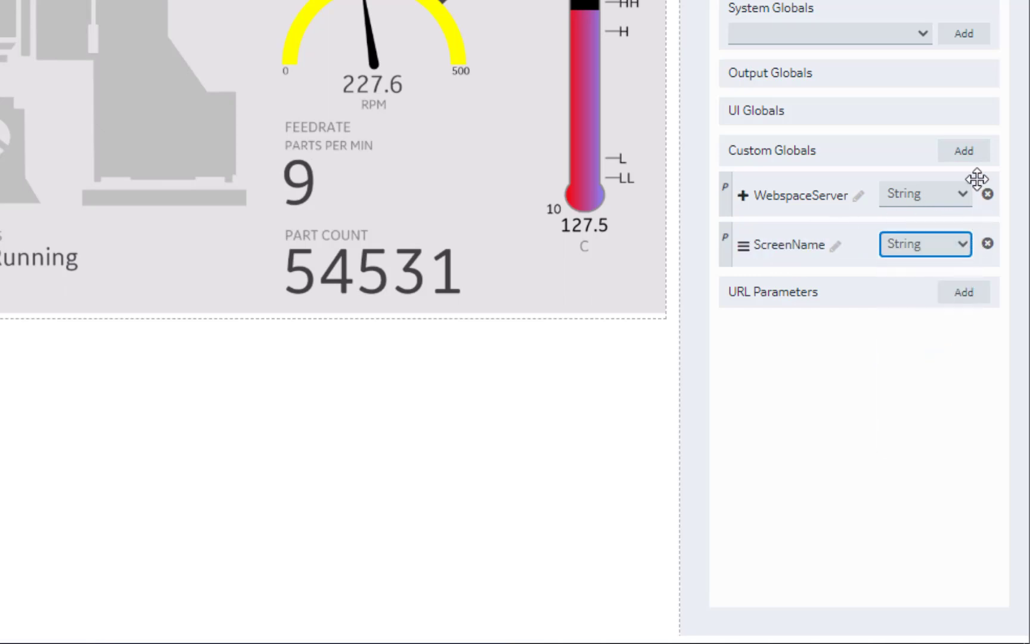
Add a third String custom global named ScreenParams
click(962, 150)
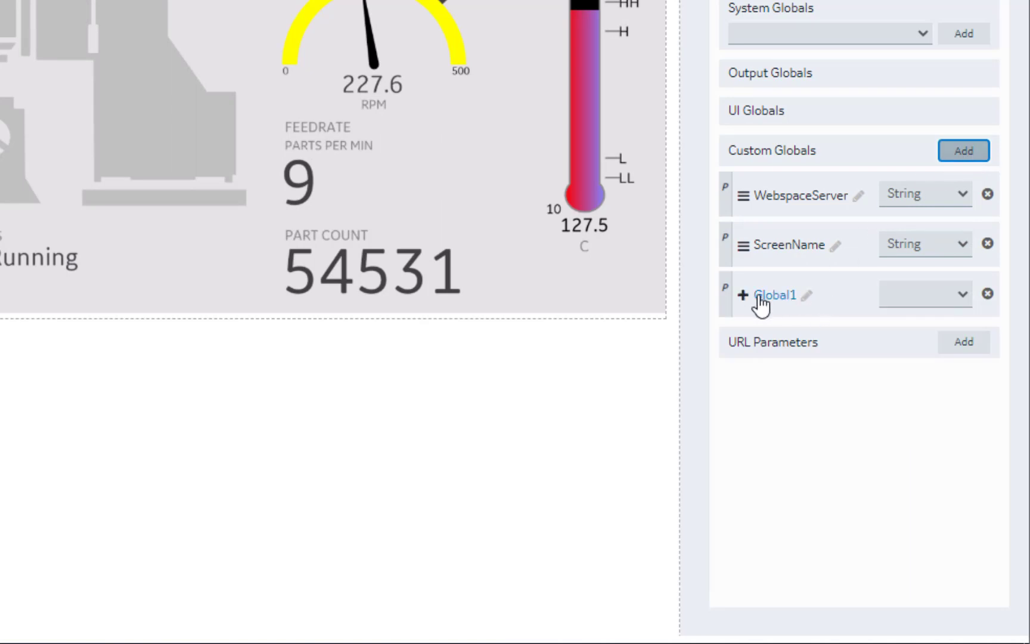
click(779, 292)
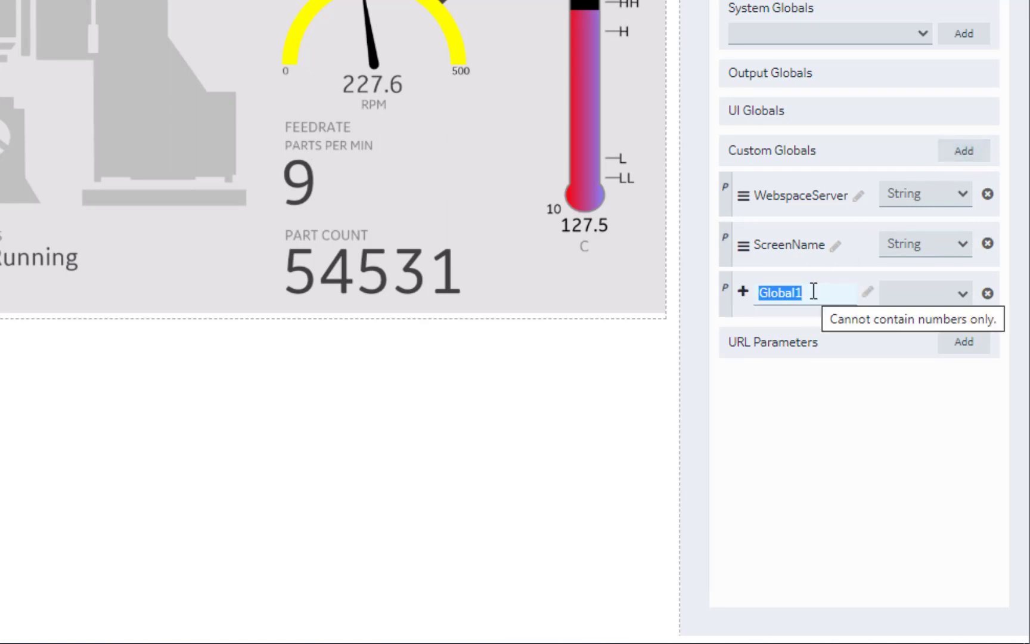
text(ScreenParams)
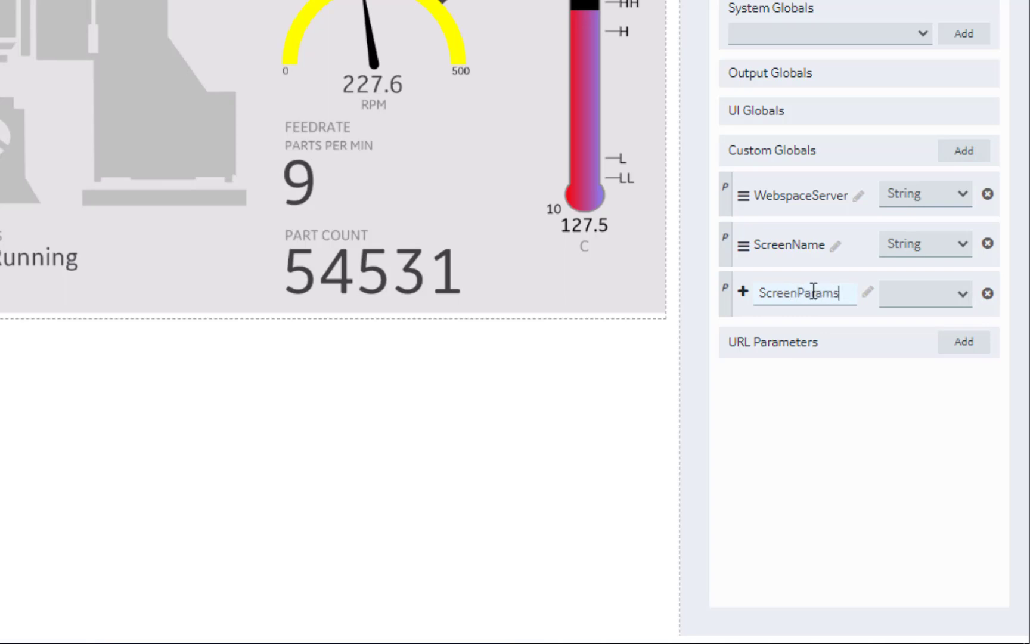
click(923, 294)
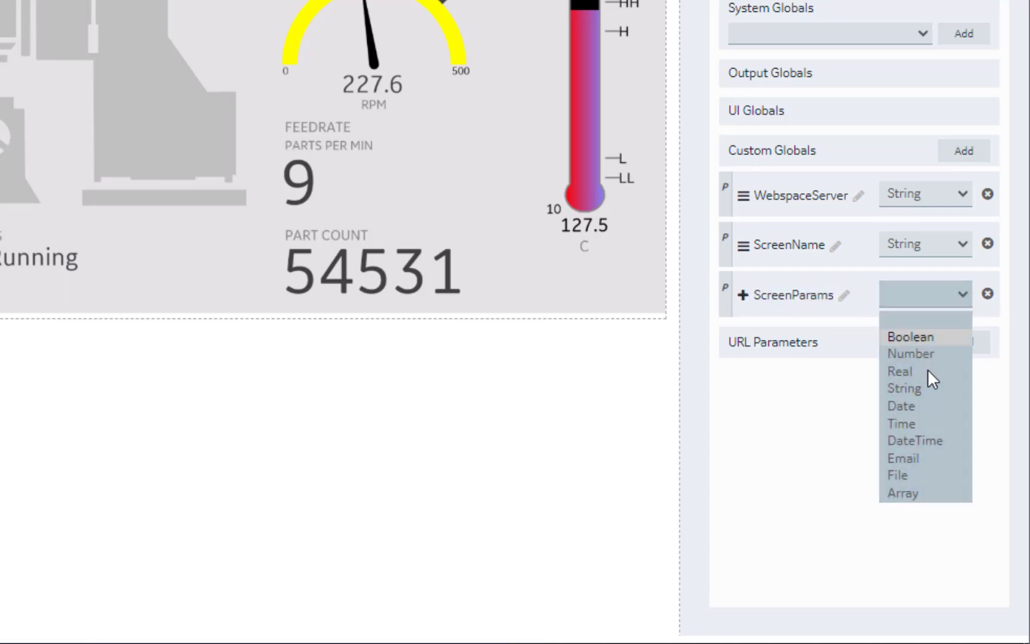
click(902, 387)
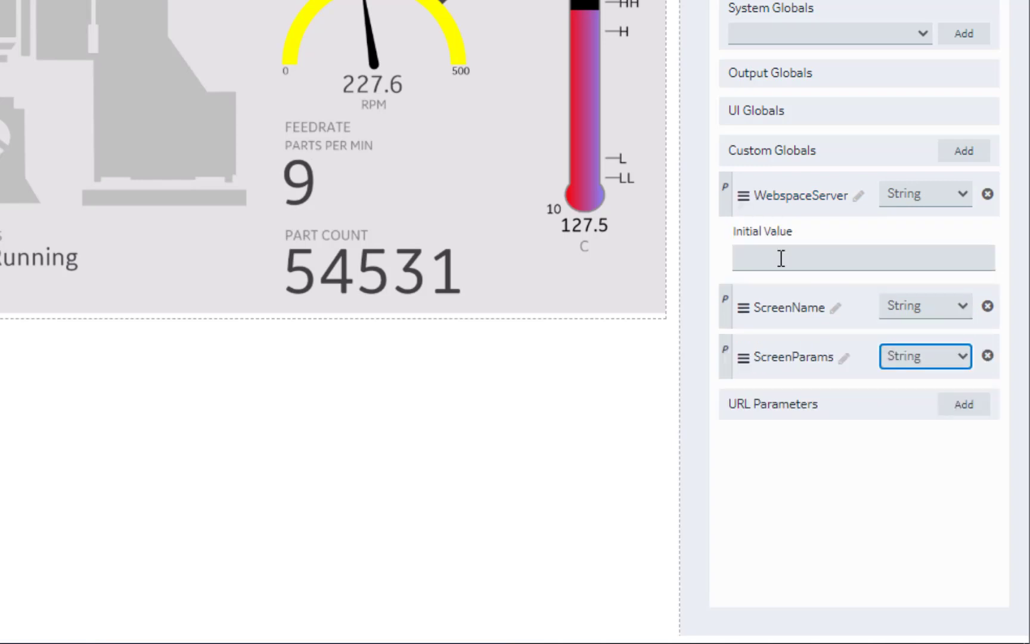
Set WebspaceServer's initial value to win-lvs3p34smn9 and start ScreenName's .cim screen path
text(x.com/s/9wheumjquiga45pdo3lhzvafb8yn36rj)
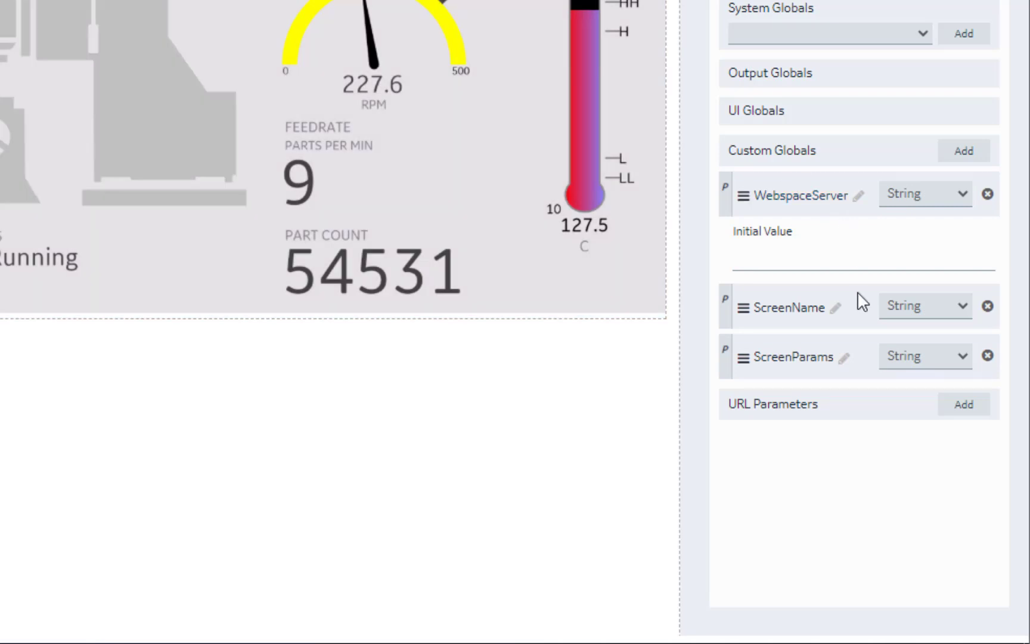
text(win-lvs3p34smn9)
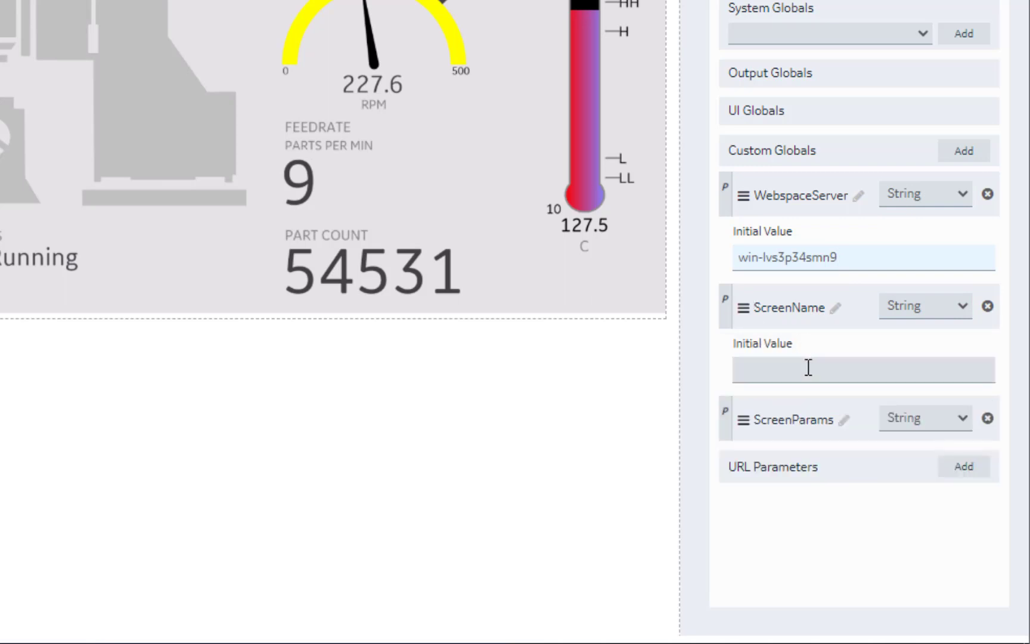
click(862, 370)
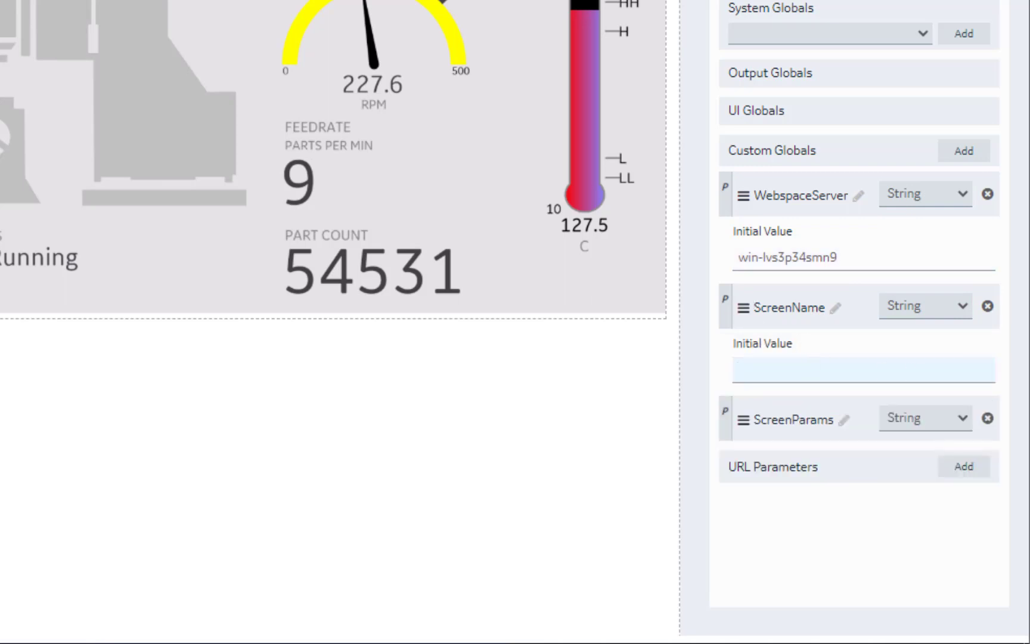
click(862, 369)
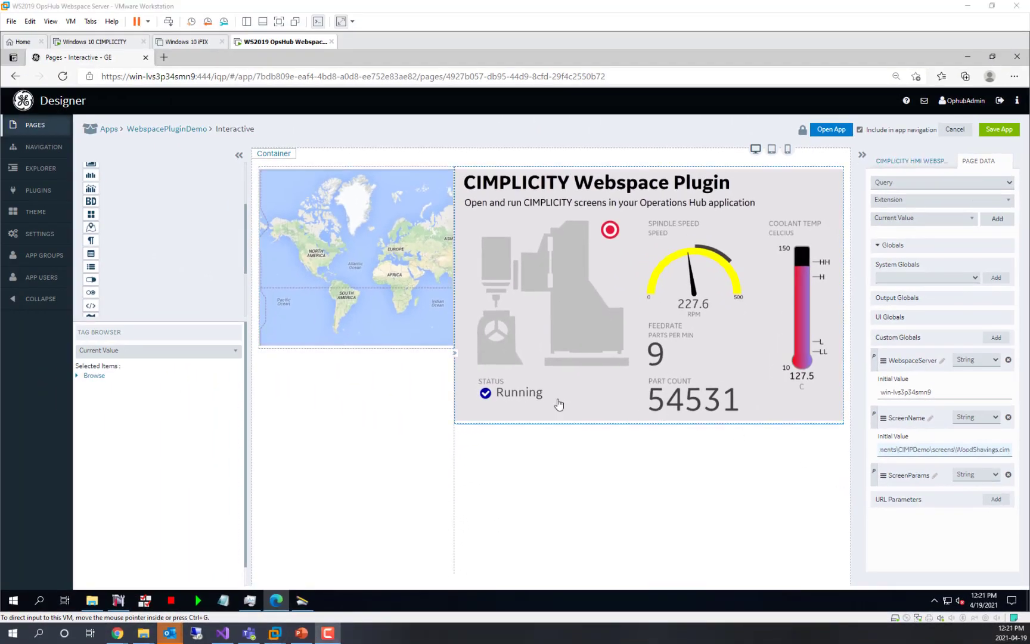
mouse_move(649, 498)
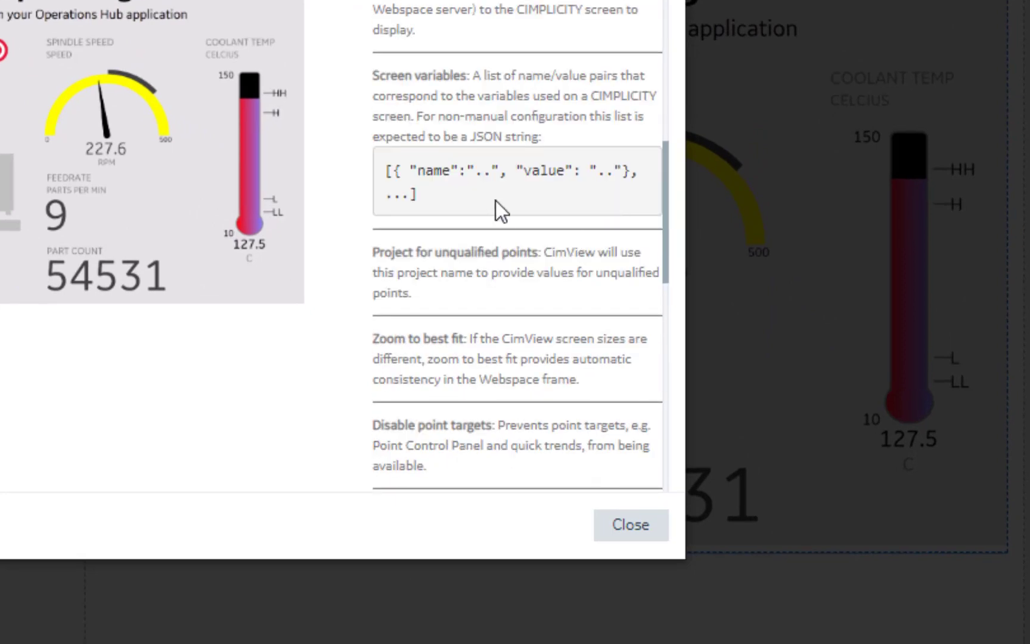
mouse_move(436, 211)
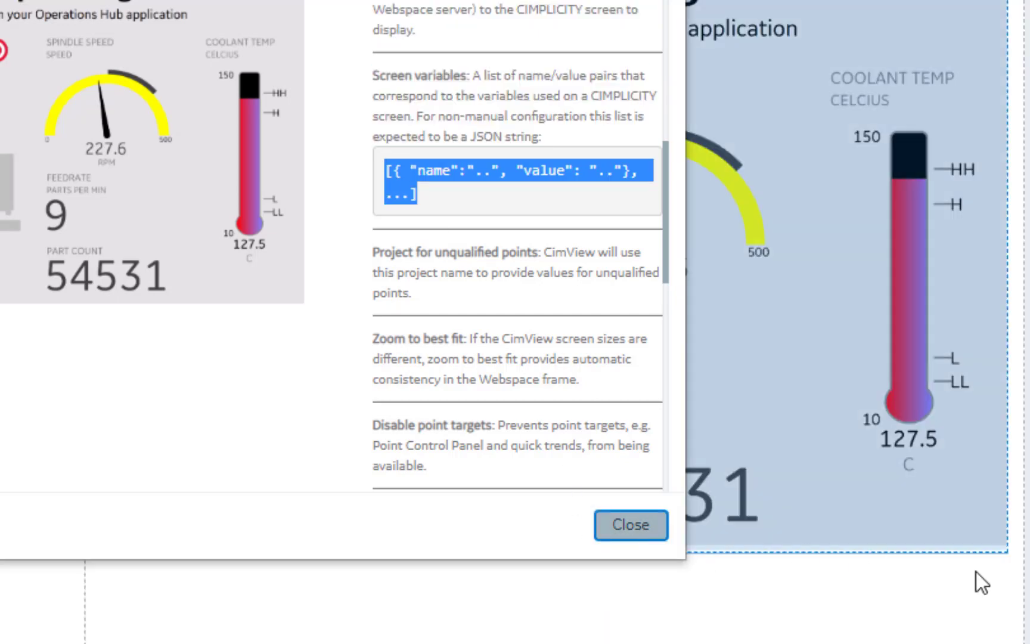
Copy the Screen variables JSON sample from the plugin help and close it
click(629, 524)
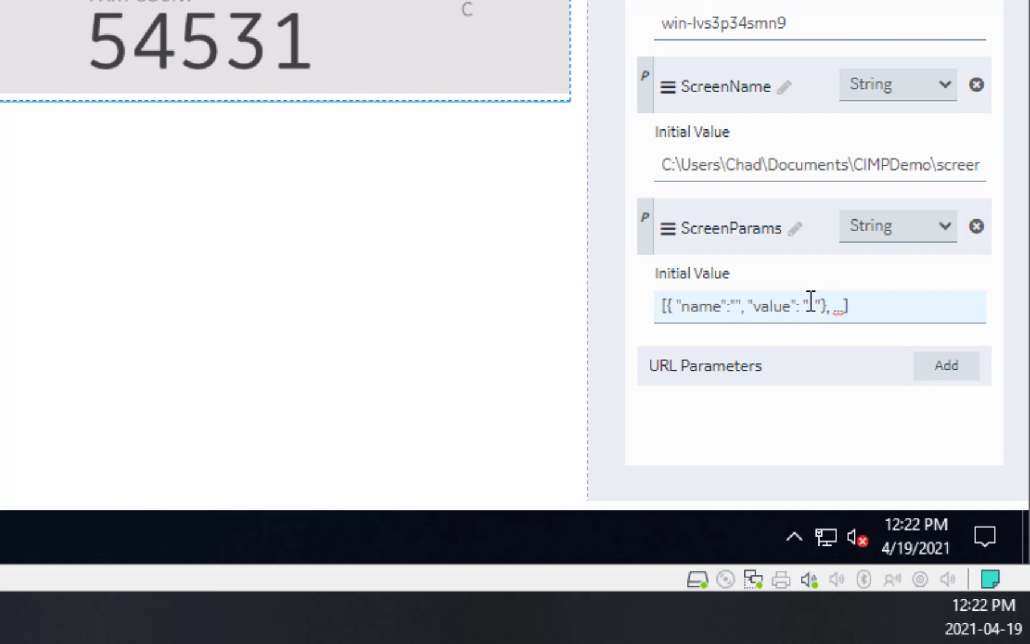
Fill ScreenParams' JSON entry with name MixerNumber and value 1
text(MixerNumber)
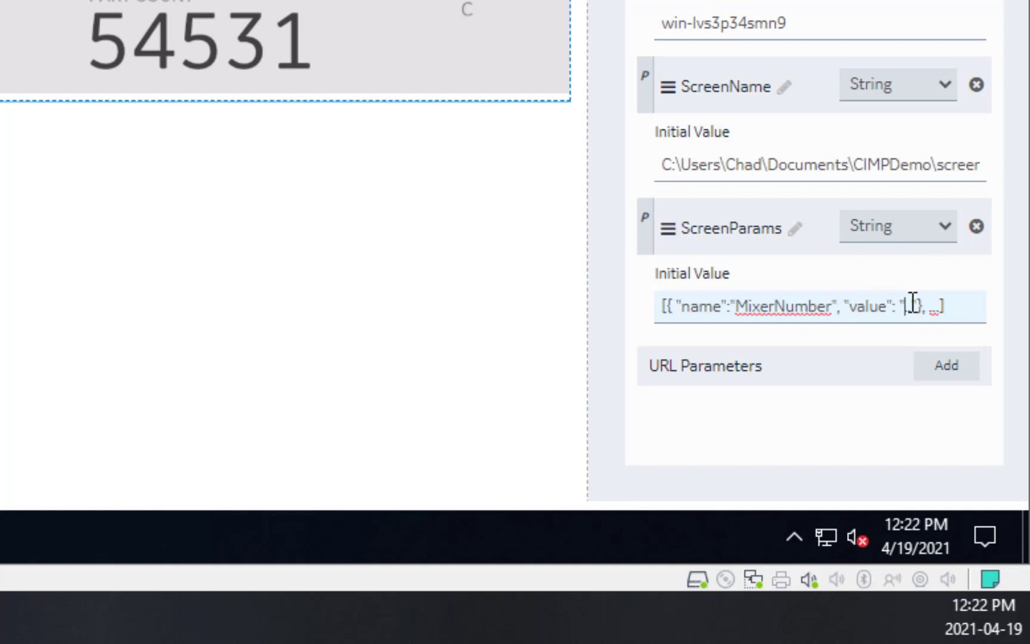
text(1)
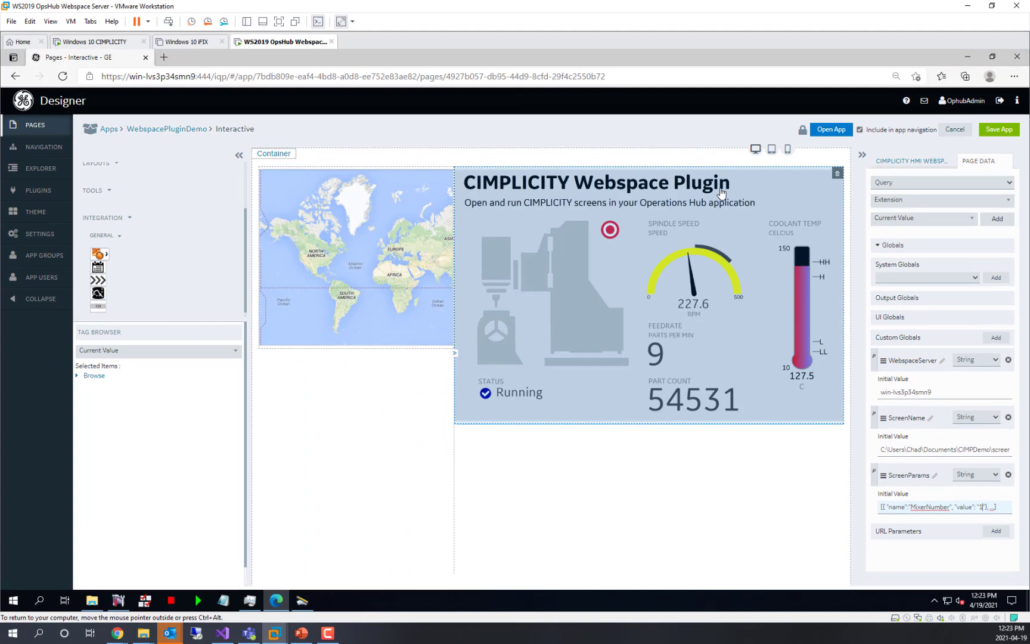
Bind the plugin's Webspace server setting to the WebspaceServer global
click(910, 159)
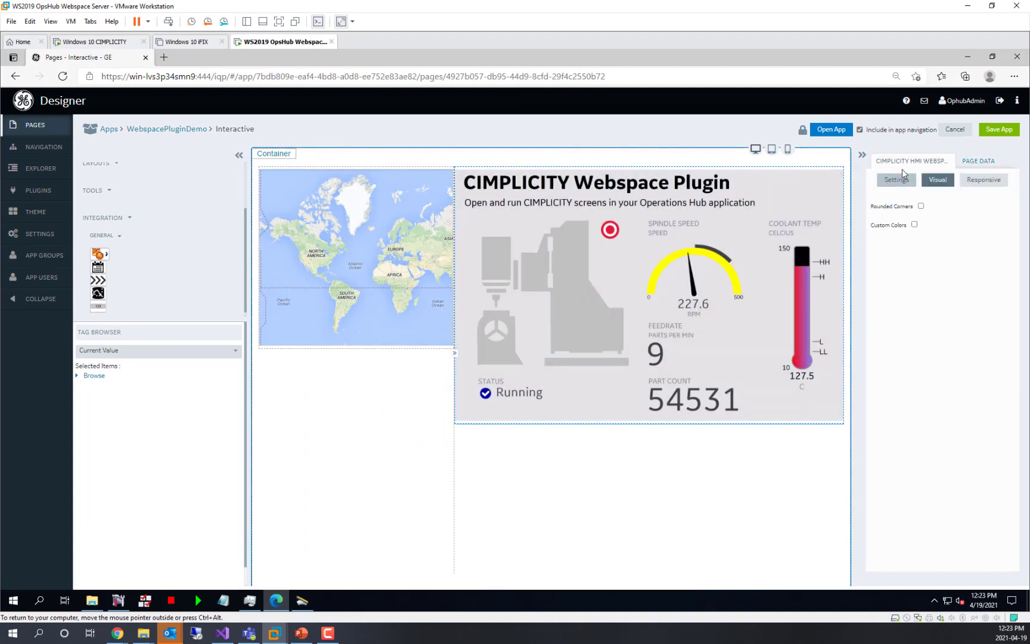
click(896, 179)
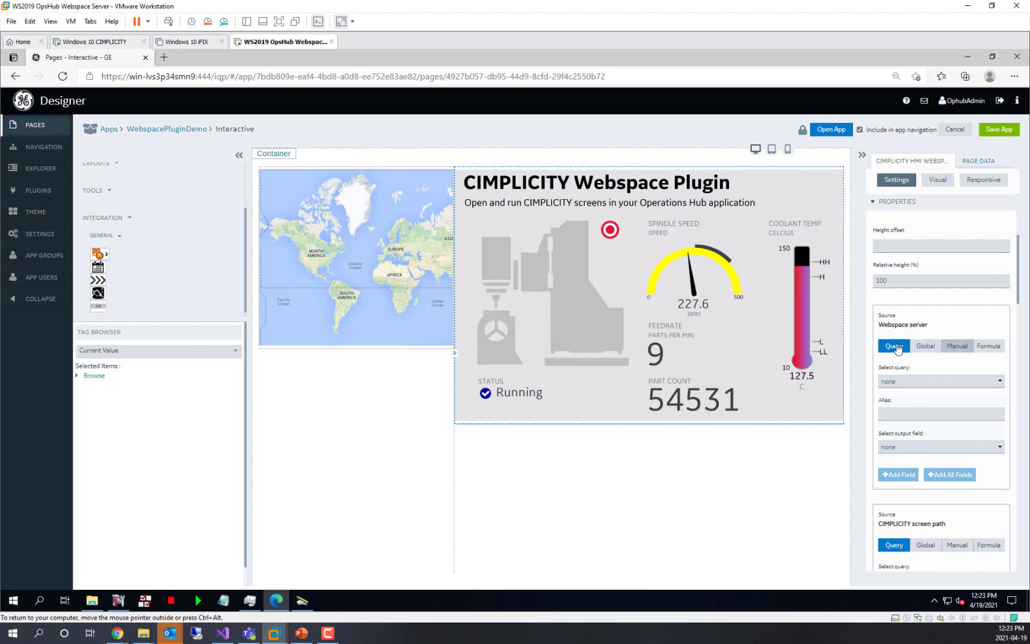
click(925, 346)
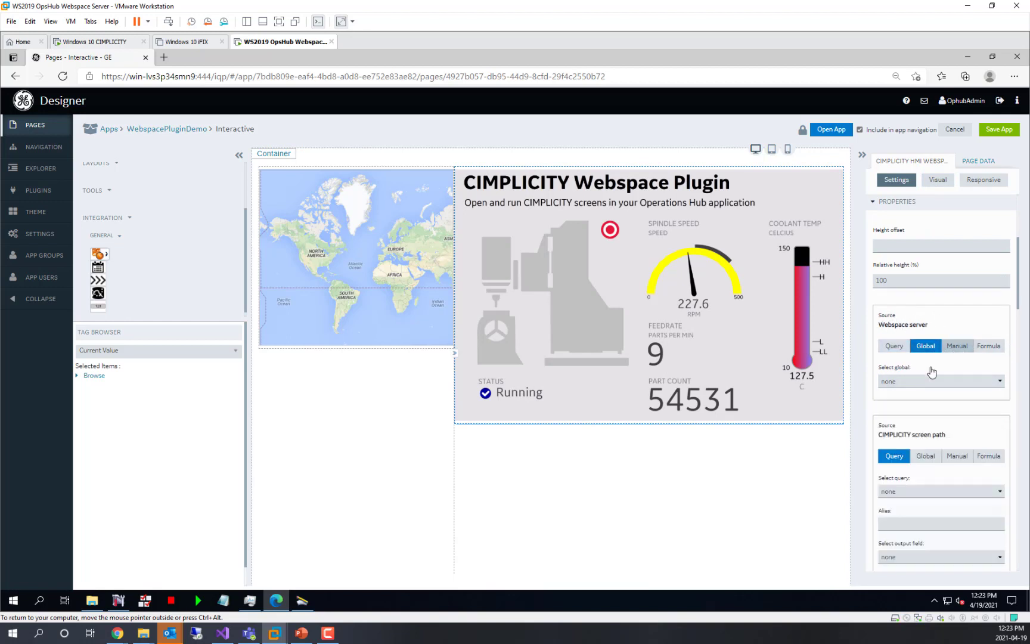
click(939, 382)
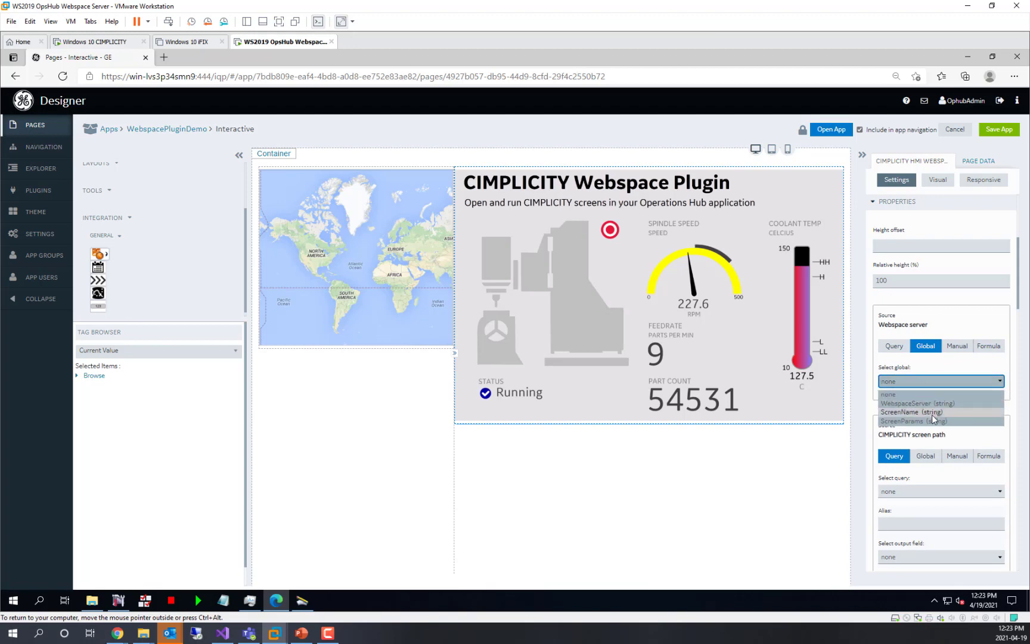
click(919, 403)
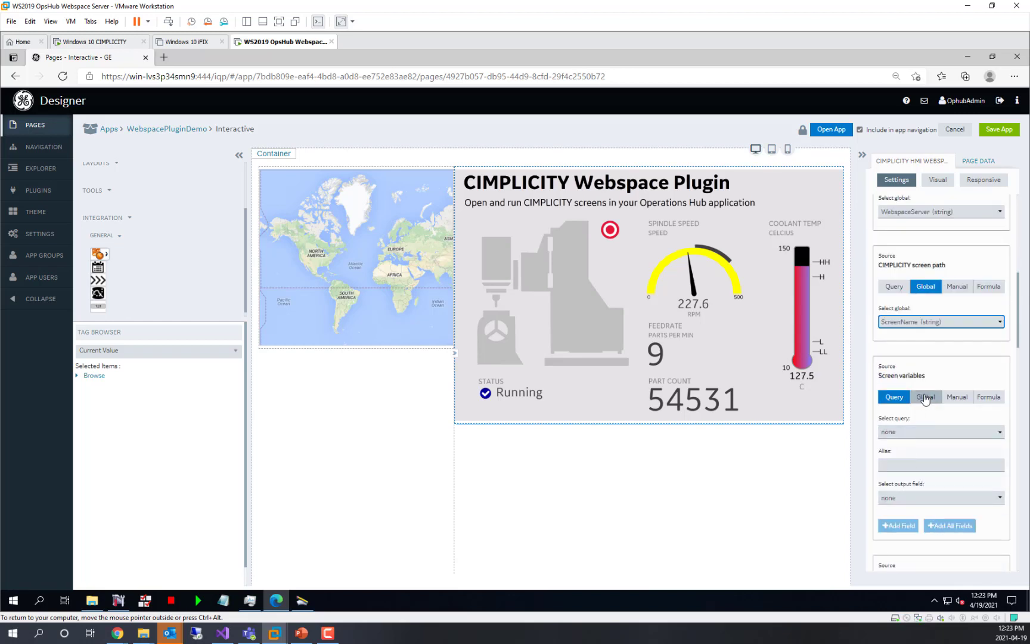
Bind screen variables to ScreenParams and screen path to the ScreenName global
click(941, 432)
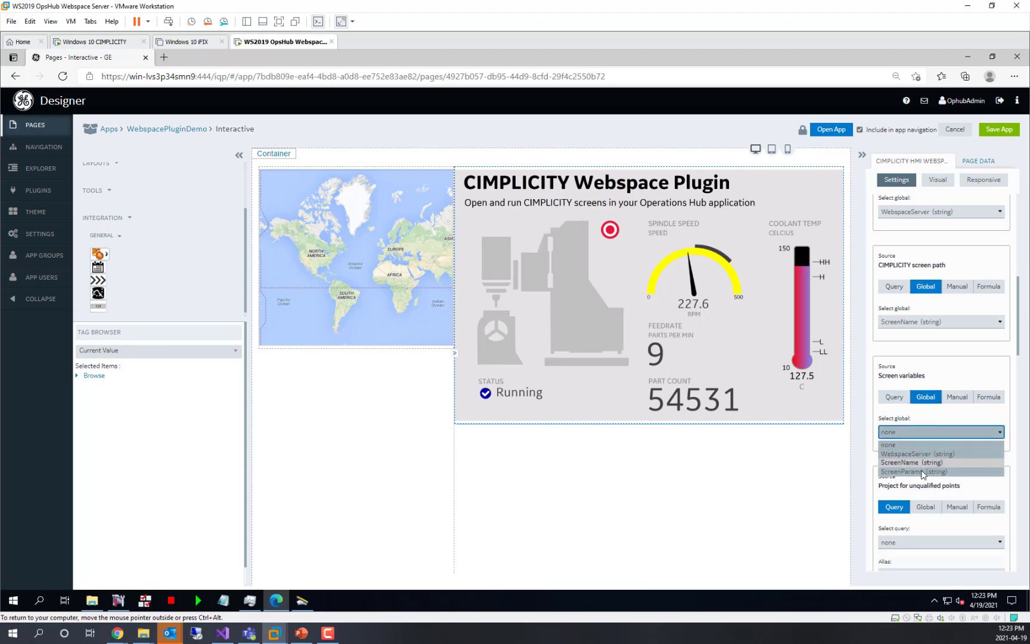
click(922, 472)
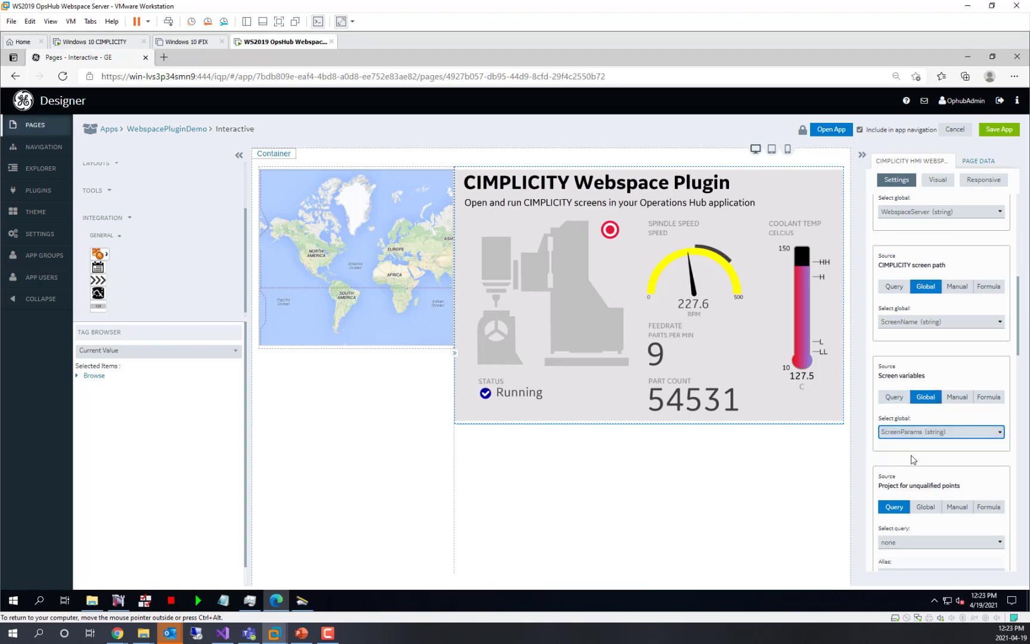
mouse_move(940, 449)
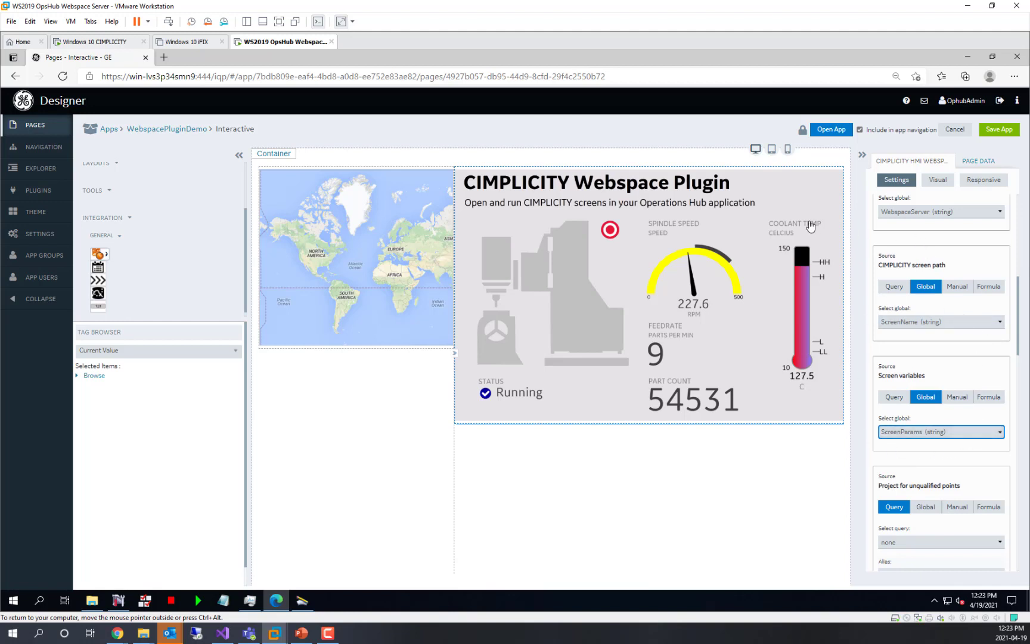
click(925, 286)
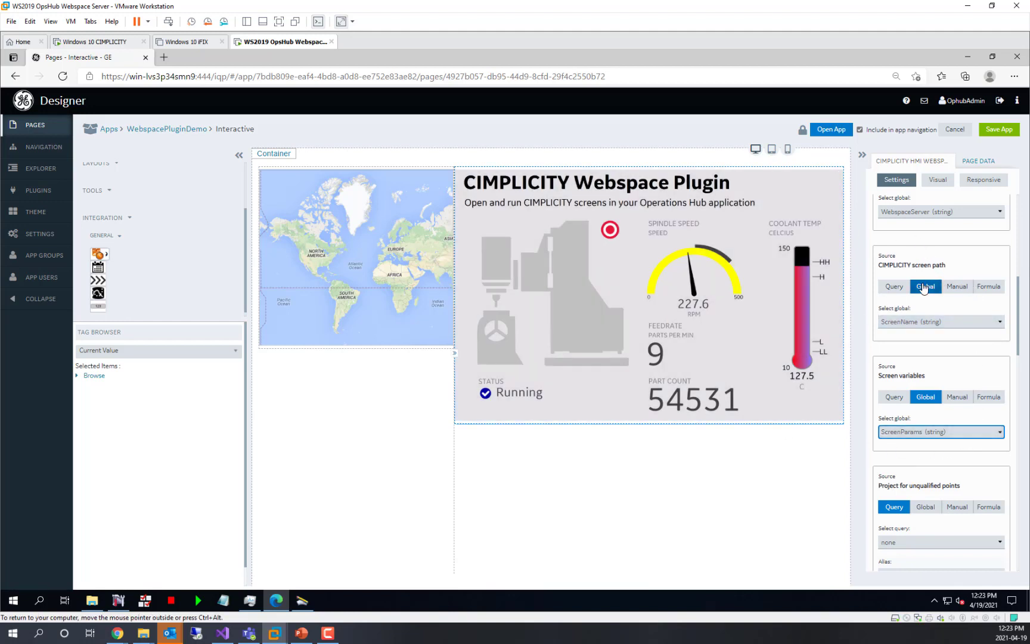